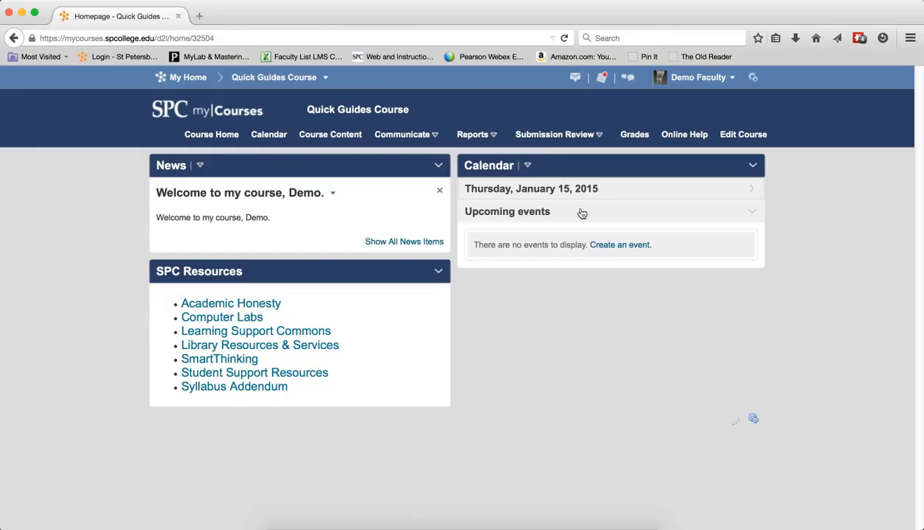
- Go to Submission Review > Dropboxes and reveal the More Actions menu for dropbox folders
{"action": "left_click", "coordinate": [553, 134]}
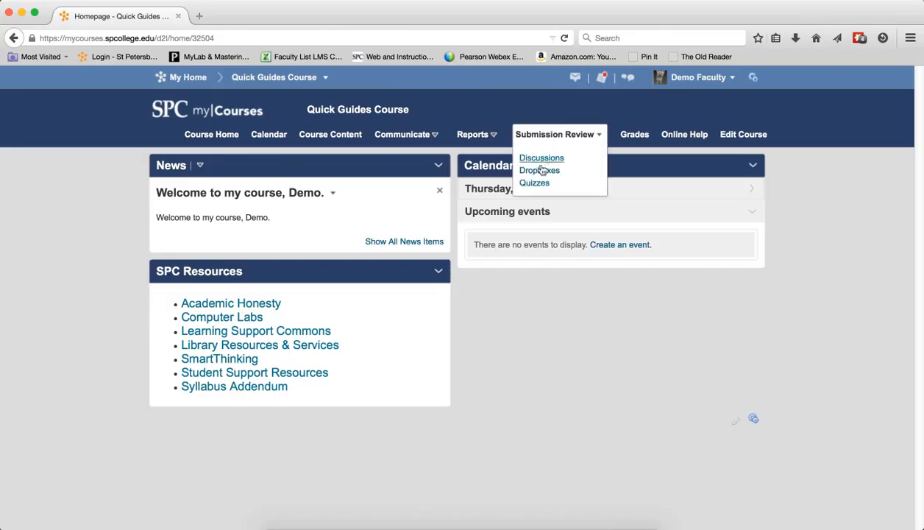
{"action": "left_click", "coordinate": [539, 171]}
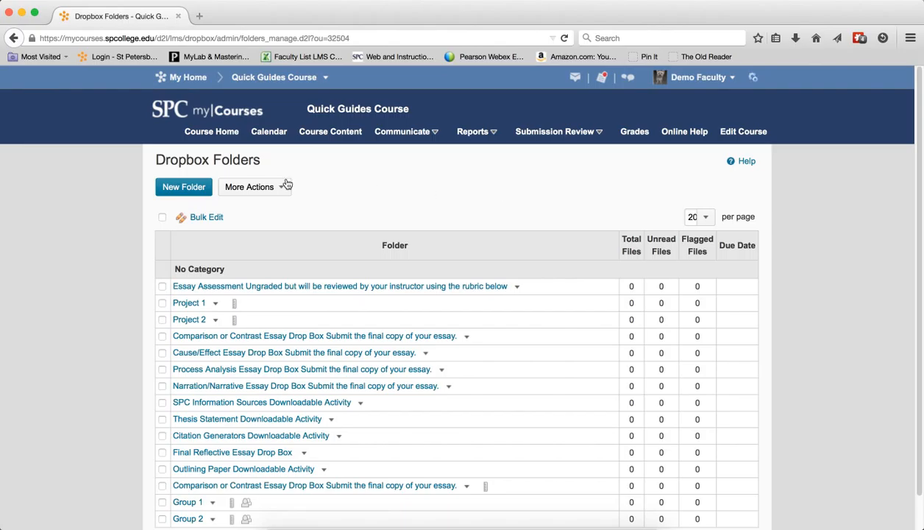
{"action": "left_click", "coordinate": [253, 185]}
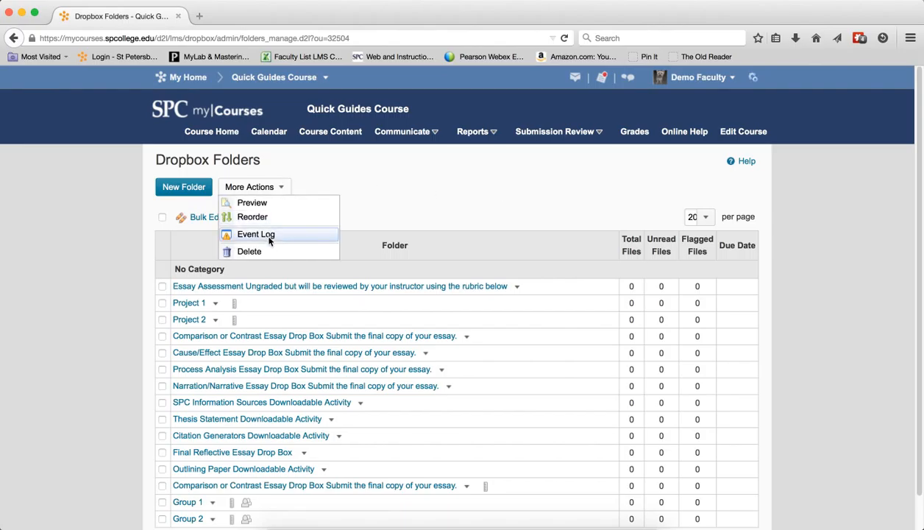
- Choose Event Log to list created, deleted and restored dropbox folders
{"action": "left_click", "coordinate": [256, 234]}
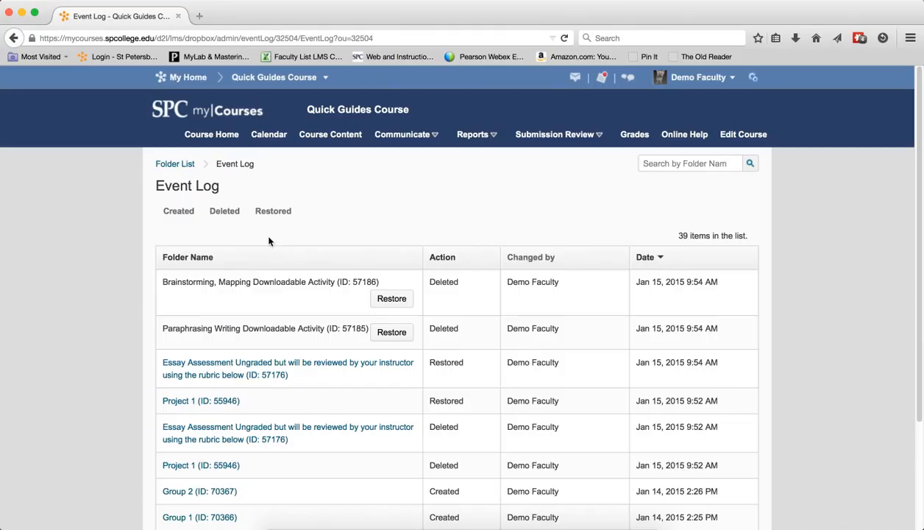
{"action": "mouse_move", "coordinate": [252, 226]}
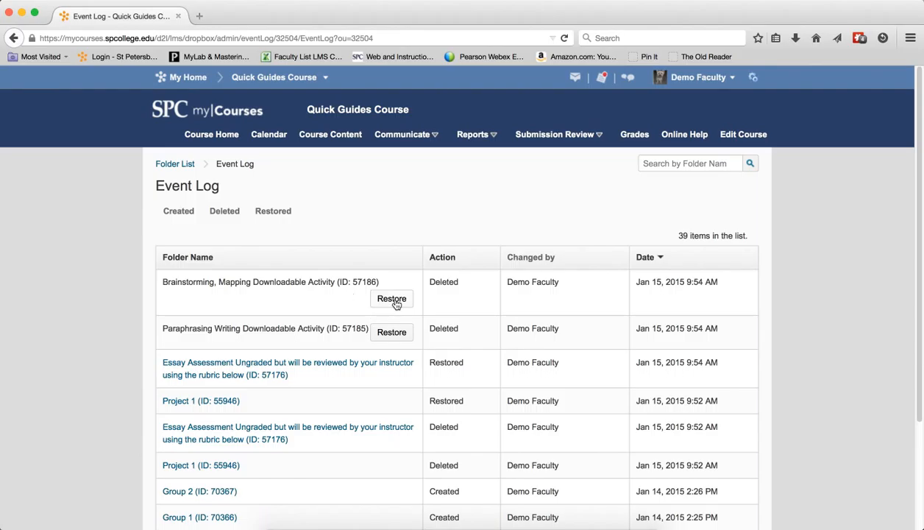
- Restore 'Brainstorming, Mapping Downloadable Activity', dismiss the success message and return to the Folder List
{"action": "left_click", "coordinate": [391, 298]}
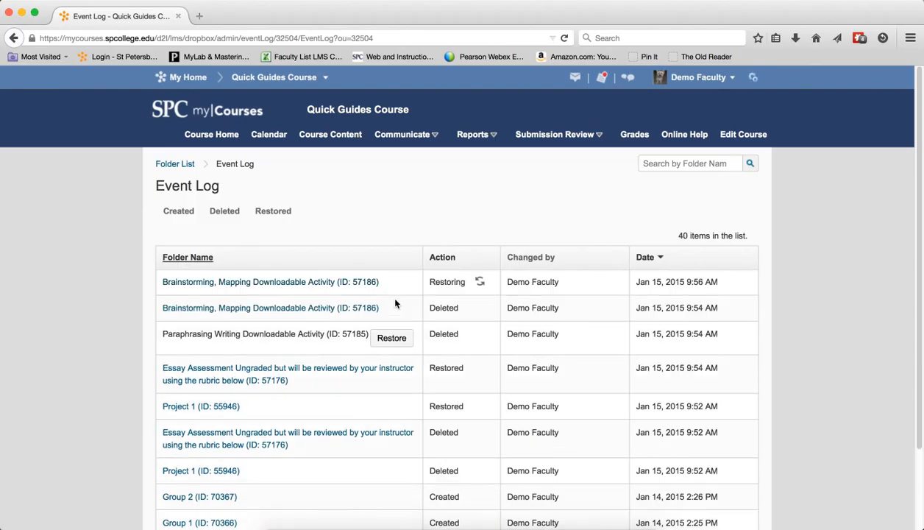
{"action": "left_click", "coordinate": [392, 337]}
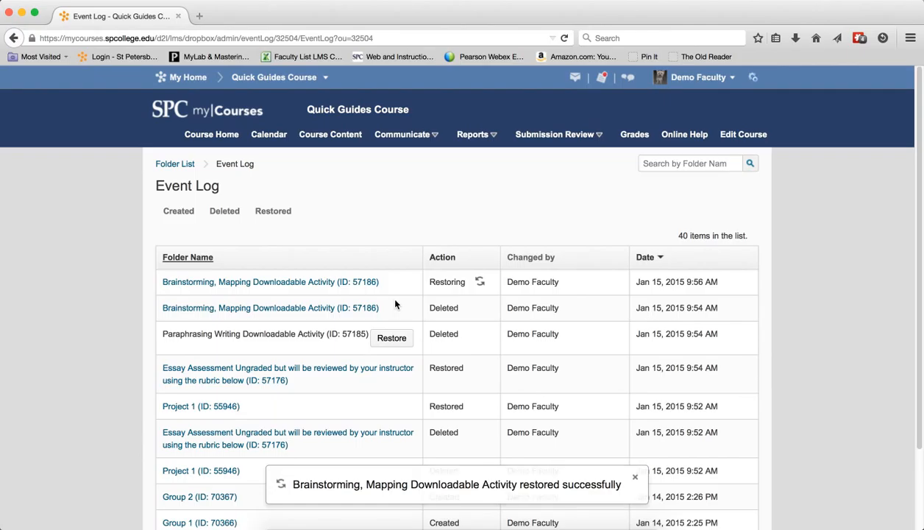
{"action": "left_click", "coordinate": [634, 476]}
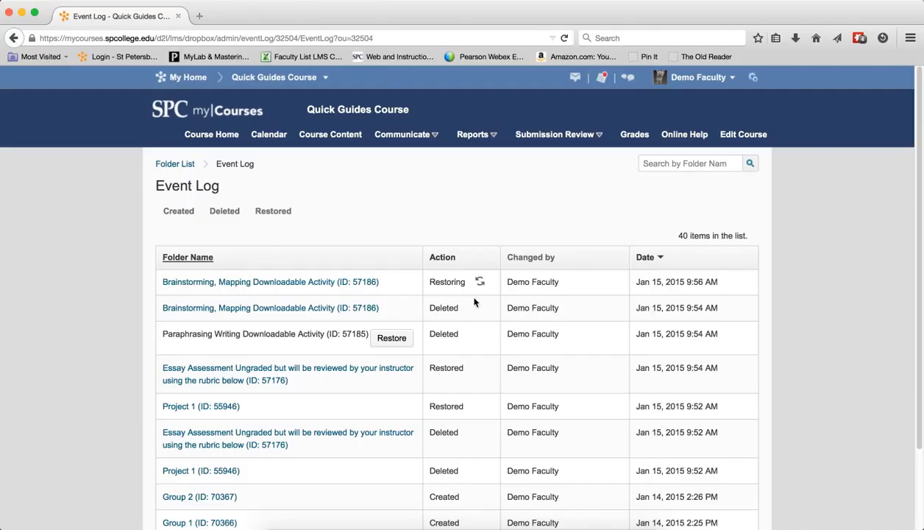
{"action": "mouse_move", "coordinate": [465, 295]}
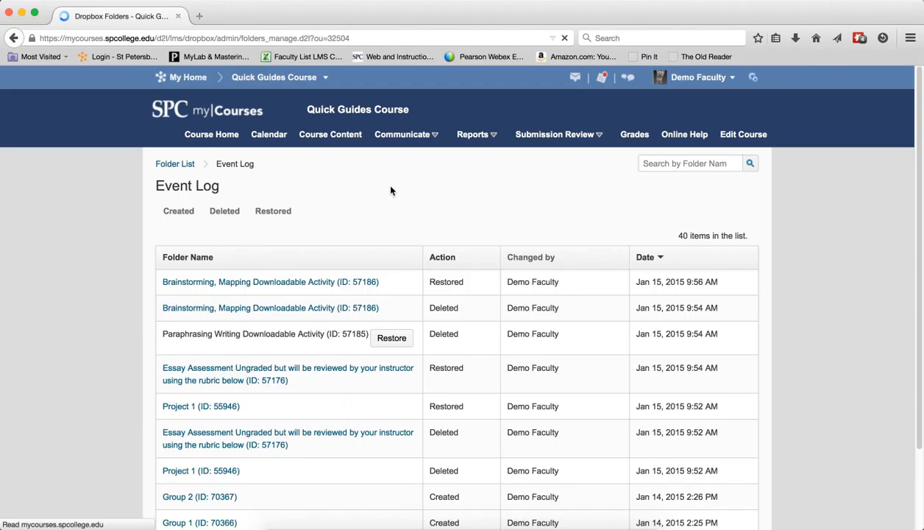
{"action": "left_click", "coordinate": [175, 163]}
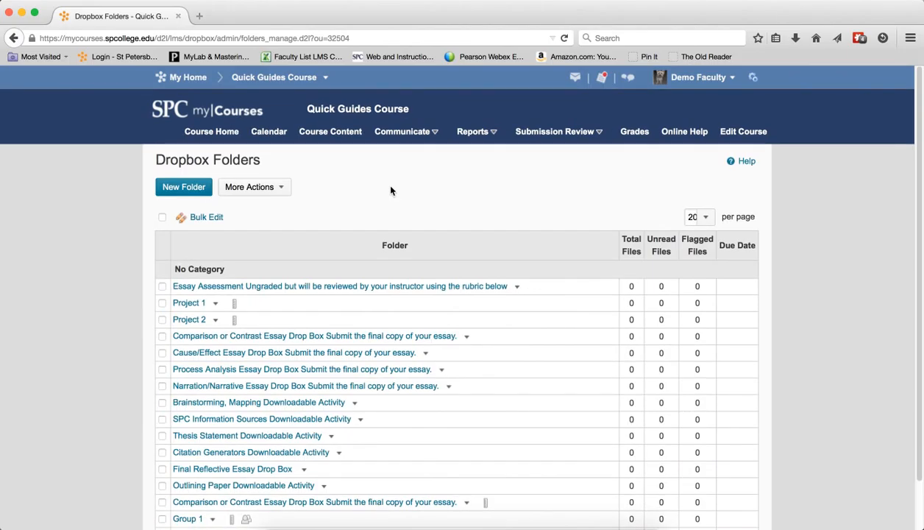